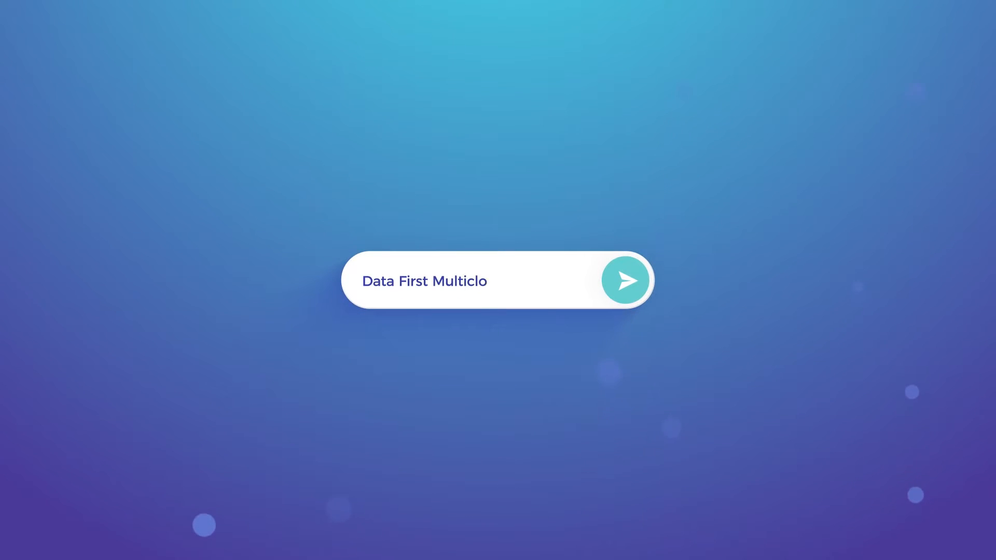
# Let the intro animation transition from the typing search bar to the Fortanix homepage on a laptop mockup.
pyautogui.click(624, 280)
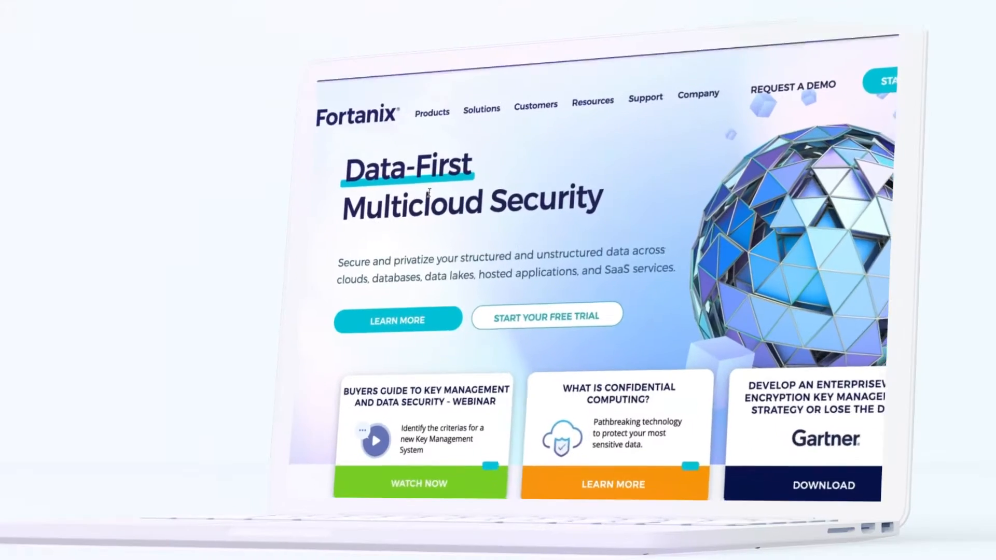
# Browse the Products menu to Data Security Manager SaaS, then reach its account Settings authentication section.
pyautogui.click(430, 106)
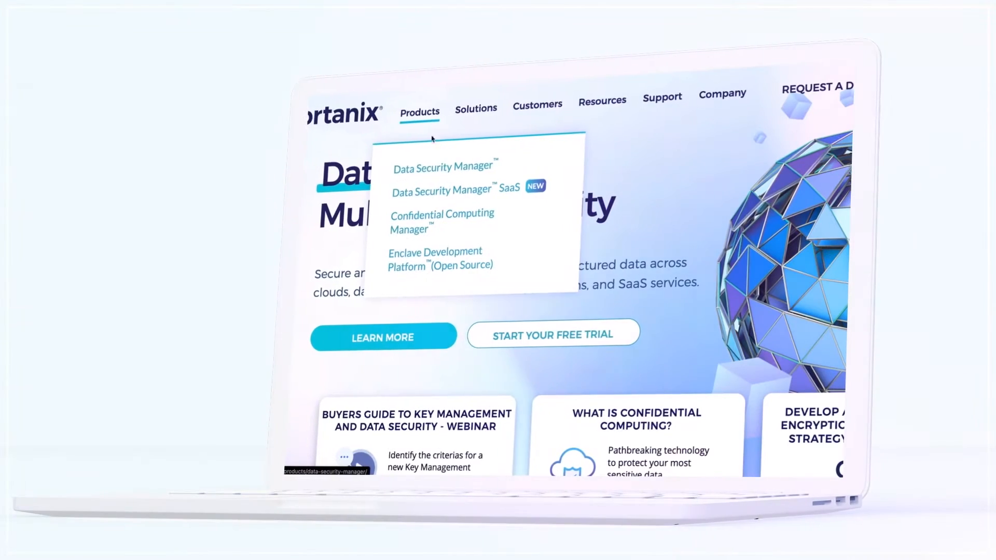
pyautogui.click(442, 189)
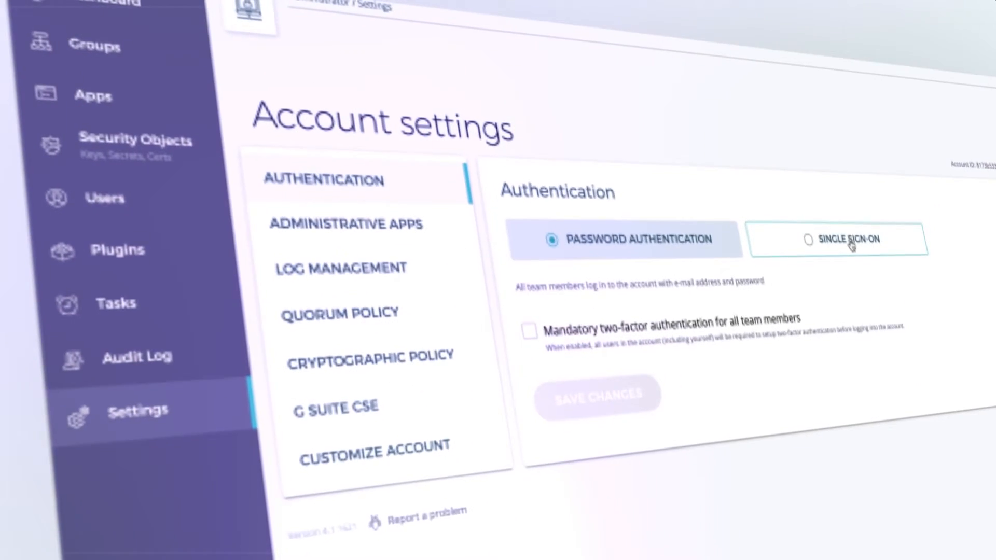
# Review the HD Wallet plugin's Overview for blockchain signing, then the TLS Keys group's Security Objects.
pyautogui.click(838, 239)
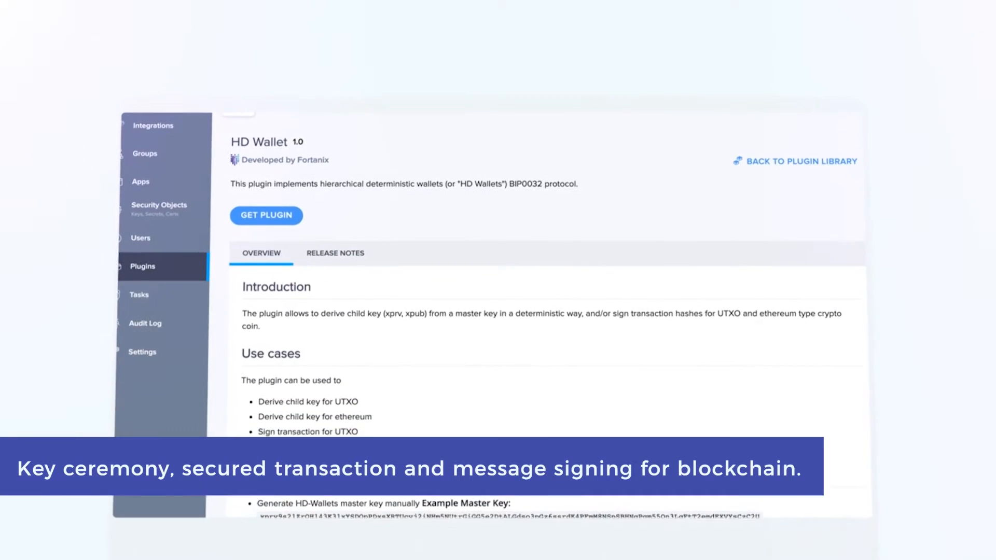
pyautogui.scroll(-3)
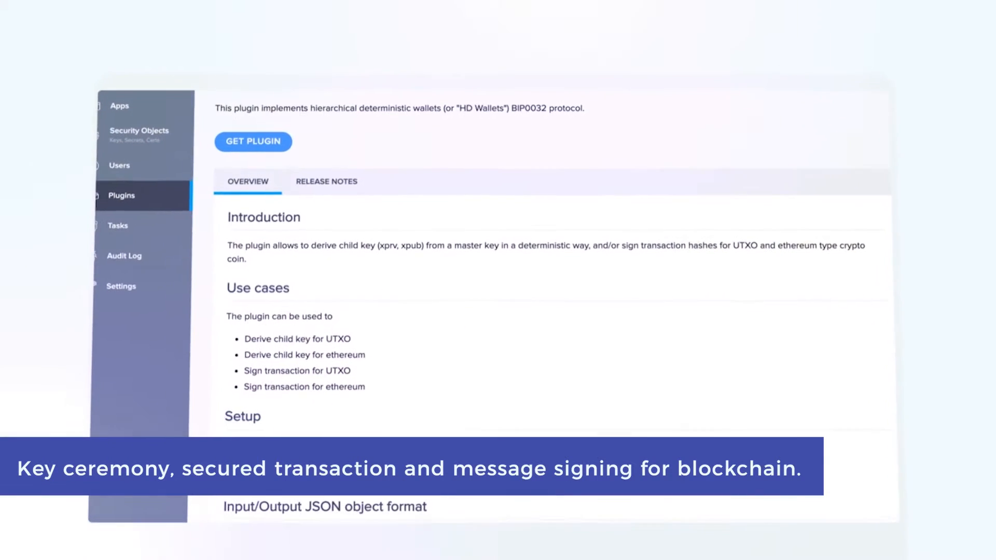
pyautogui.scroll(-3)
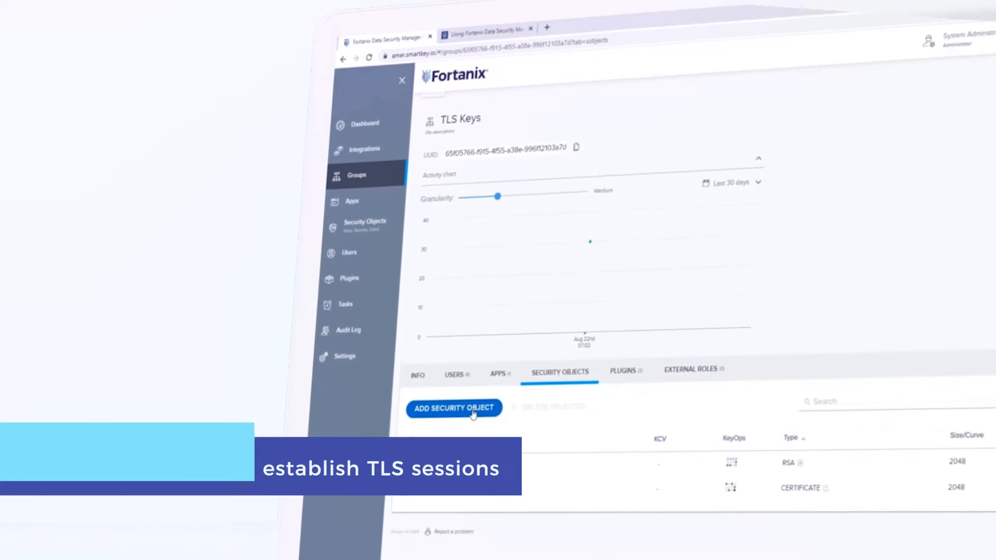
# Browse the Plugin Library cards, including Bring Your Own Key automation for Salesforce Shield.
pyautogui.click(454, 407)
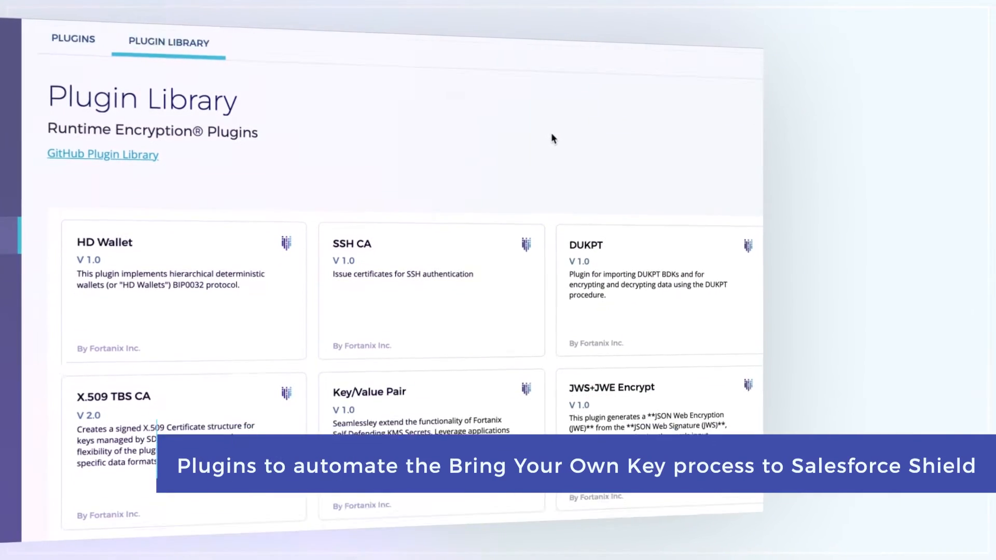
pyautogui.scroll(-3)
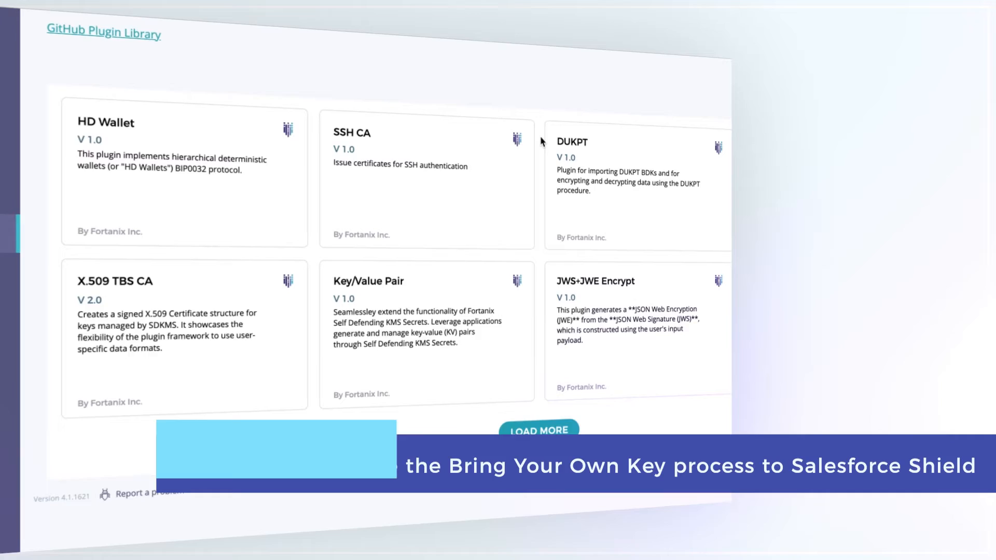